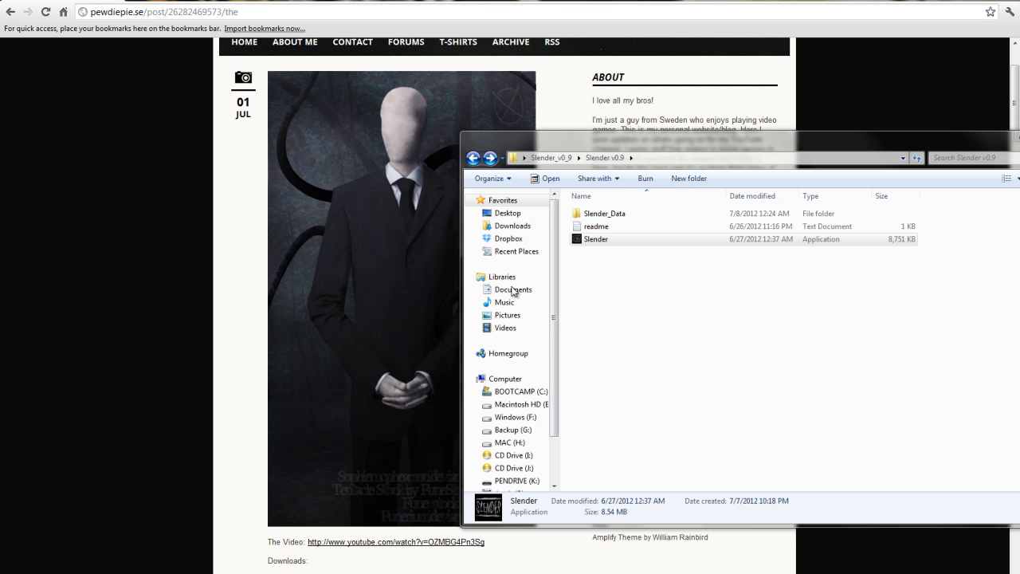
mouse_move(513, 290)
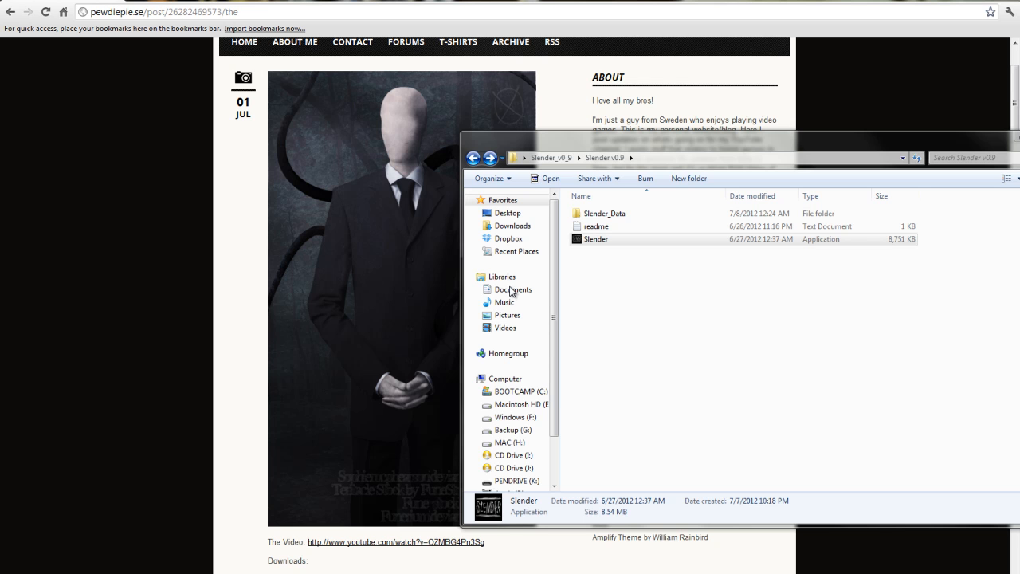
mouse_move(512, 292)
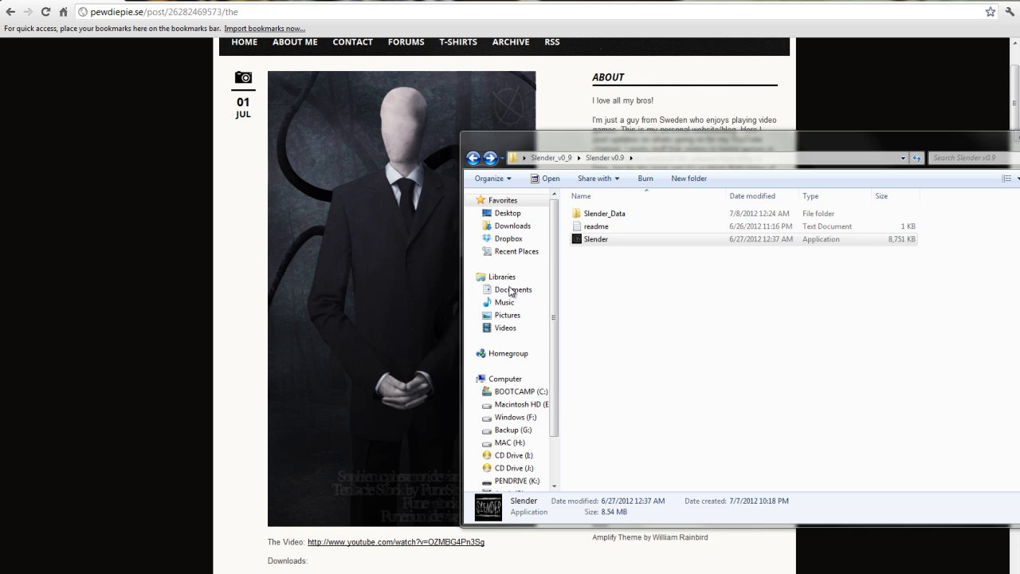
mouse_move(513, 290)
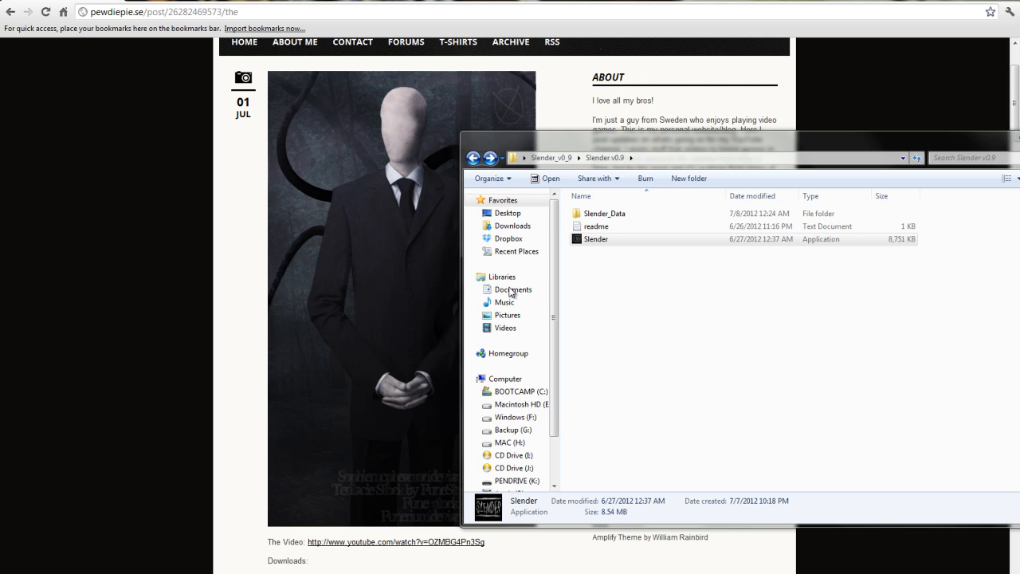
mouse_move(513, 290)
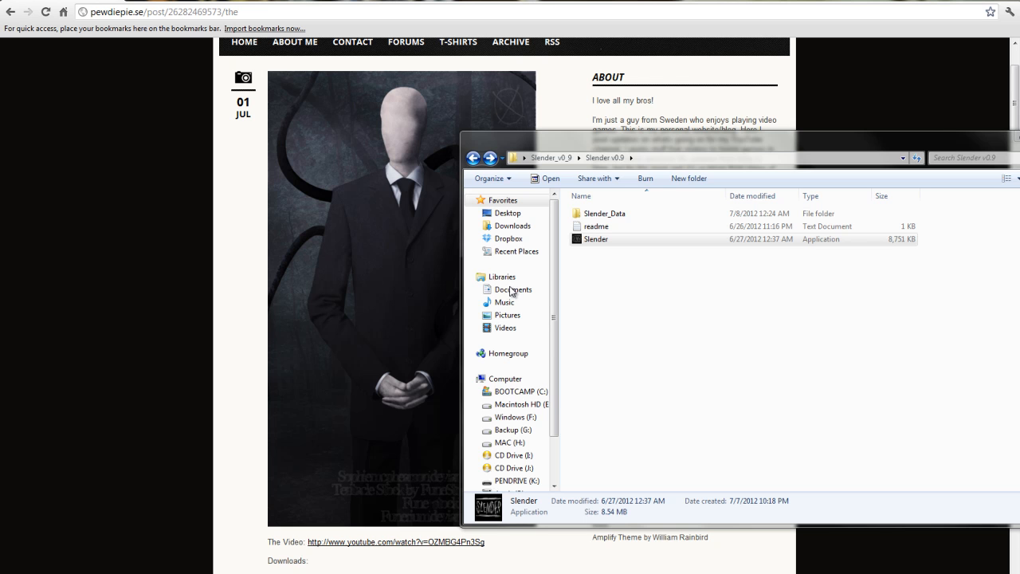
mouse_move(513, 290)
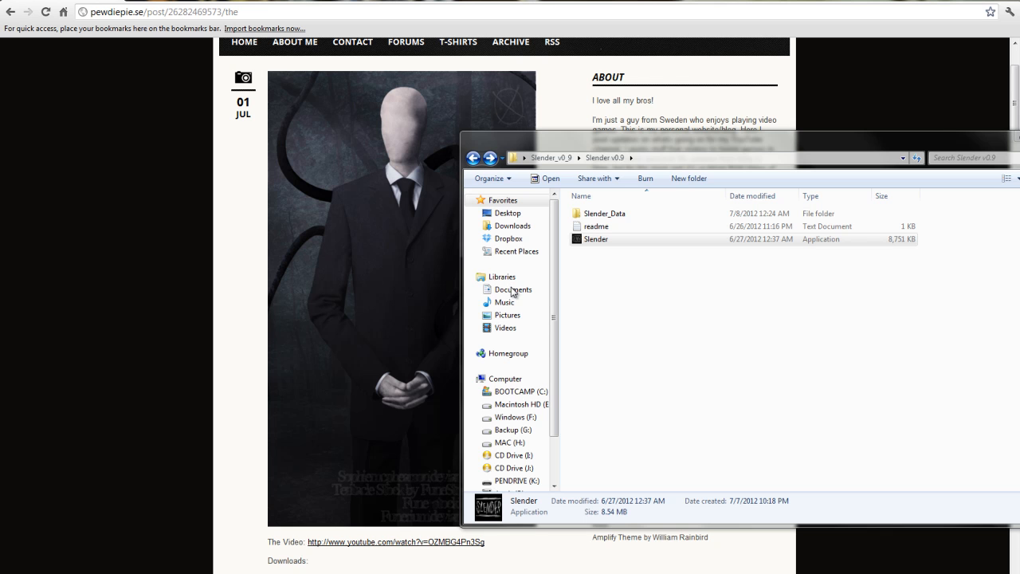
mouse_move(513, 290)
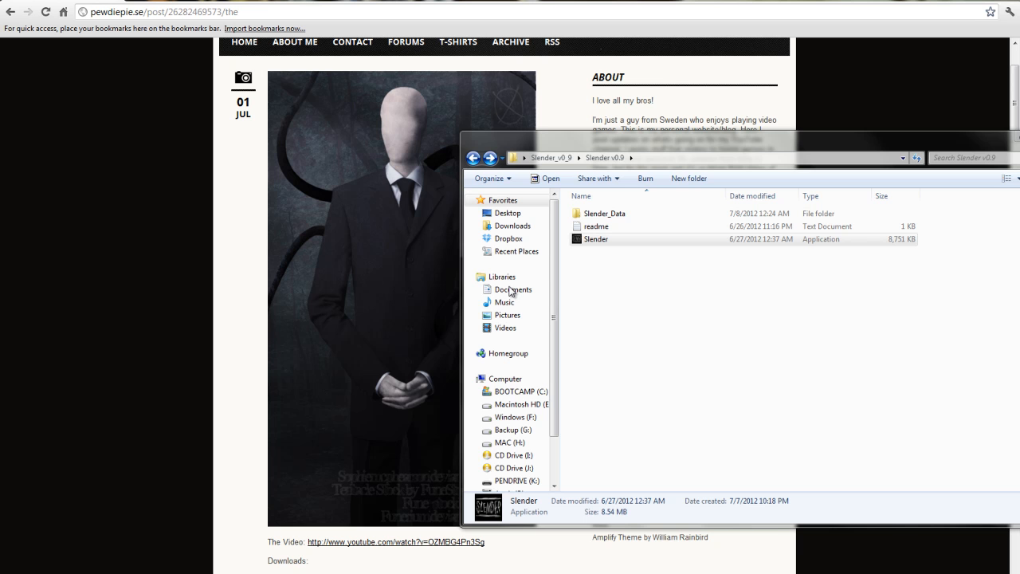